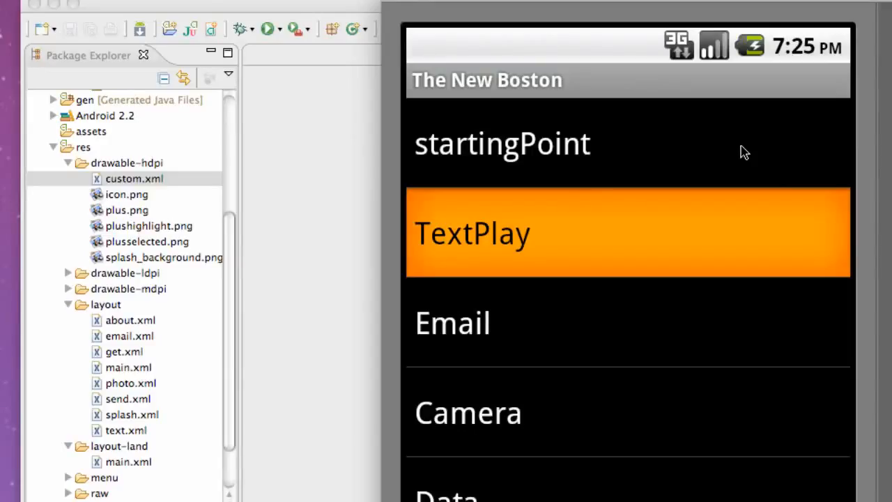
mouse_move(861, 155)
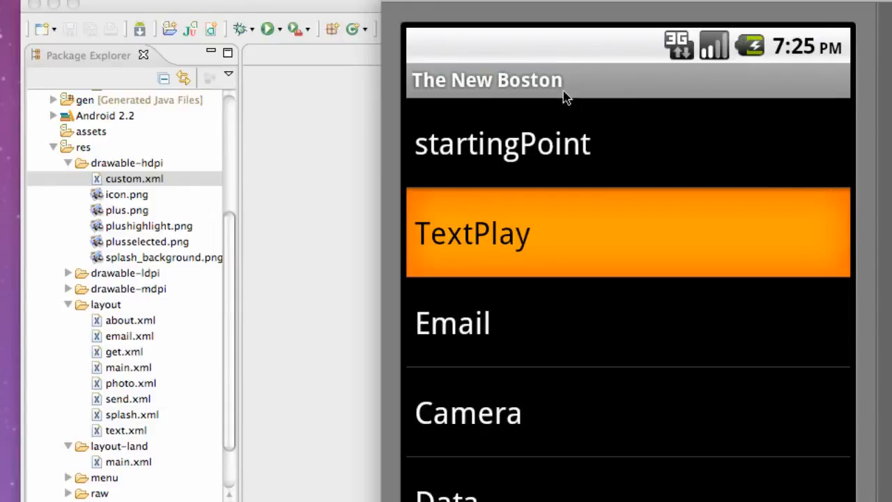
mouse_move(474, 86)
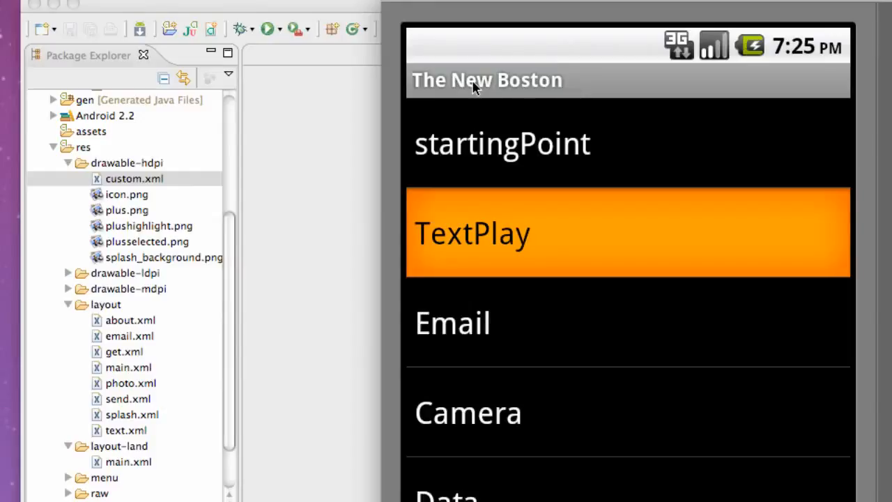
mouse_move(819, 54)
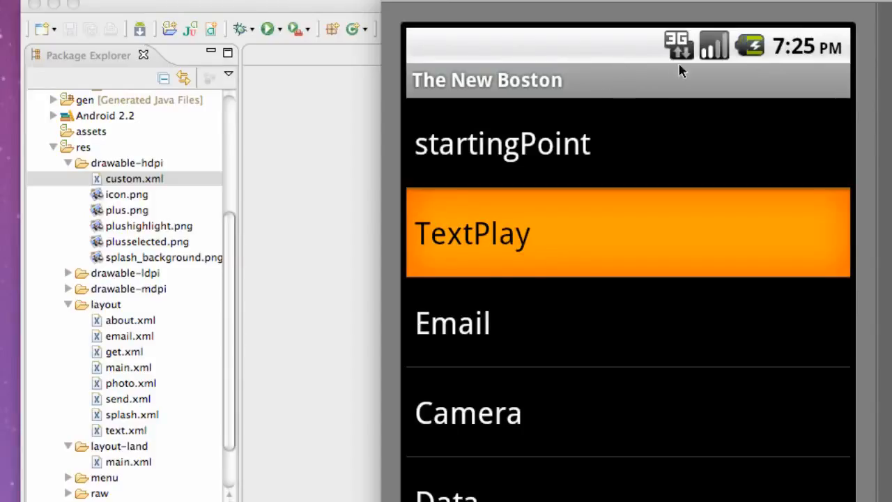
mouse_move(537, 82)
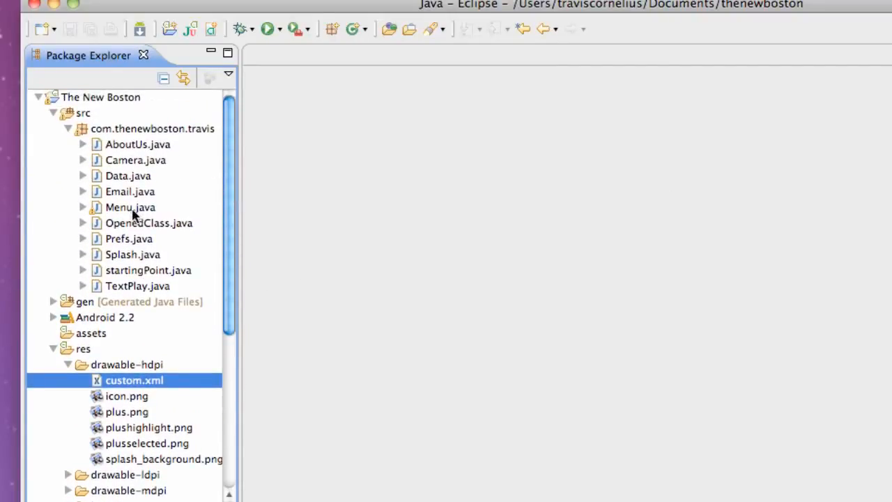
- Bring up Menu.java and add a blank line after super.onCreate(savedInstanceState) in onCreate
double_click(130, 206)
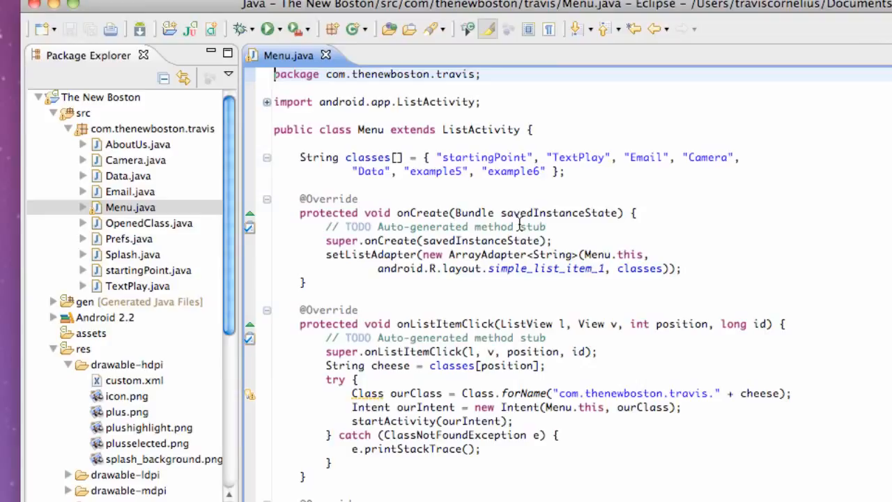
click(320, 212)
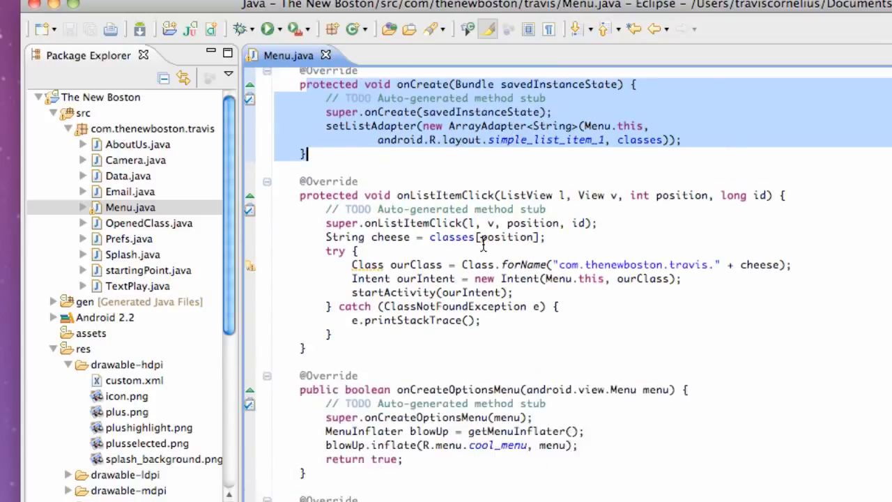
scroll(down, 3)
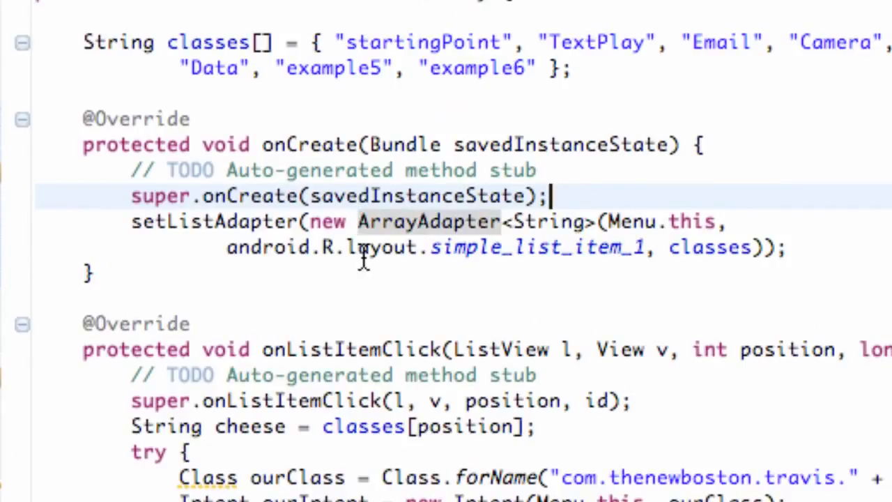
mouse_move(309, 271)
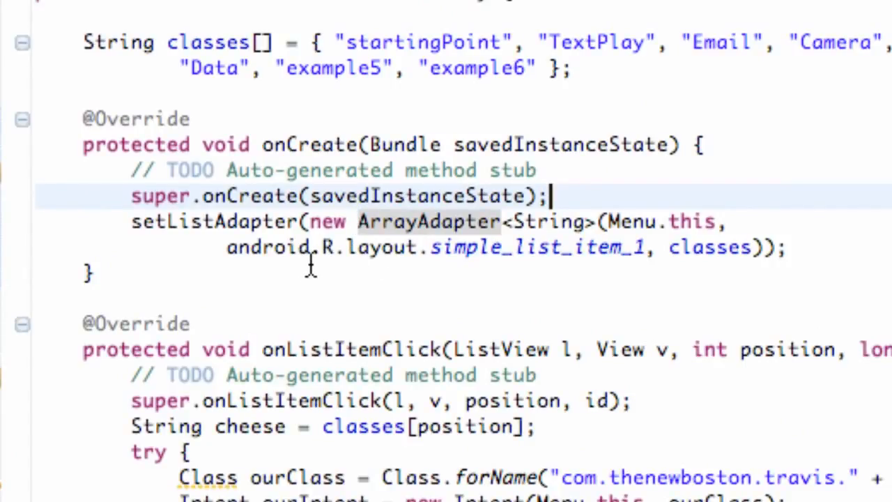
mouse_move(588, 198)
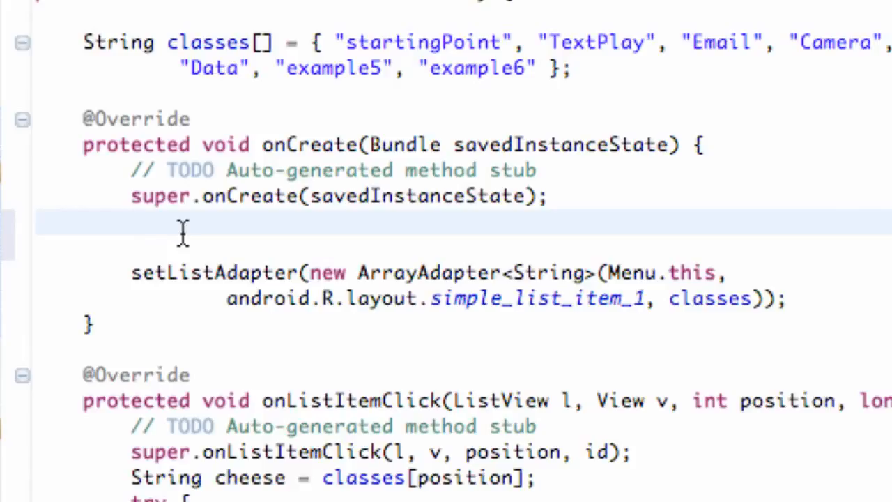
- Add requestWindowFeature(Window.FEATURE_NO_TITLE); on the blank line after super.onCreate
click(133, 222)
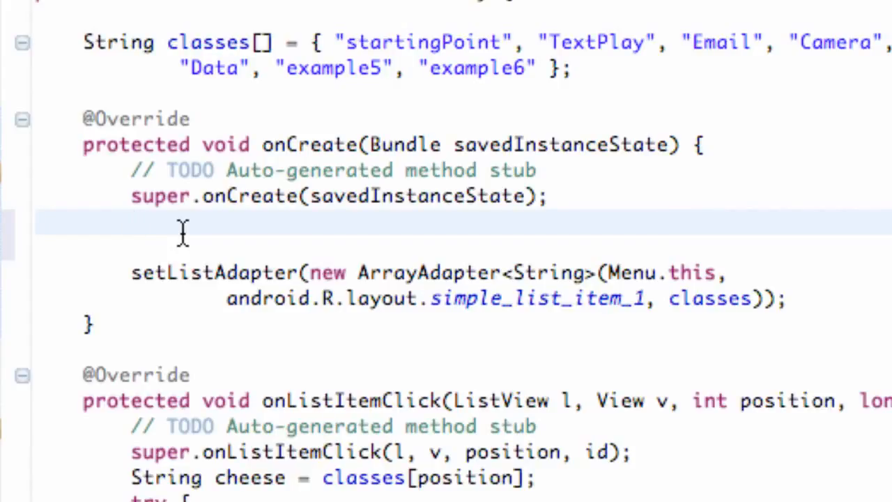
text(re)
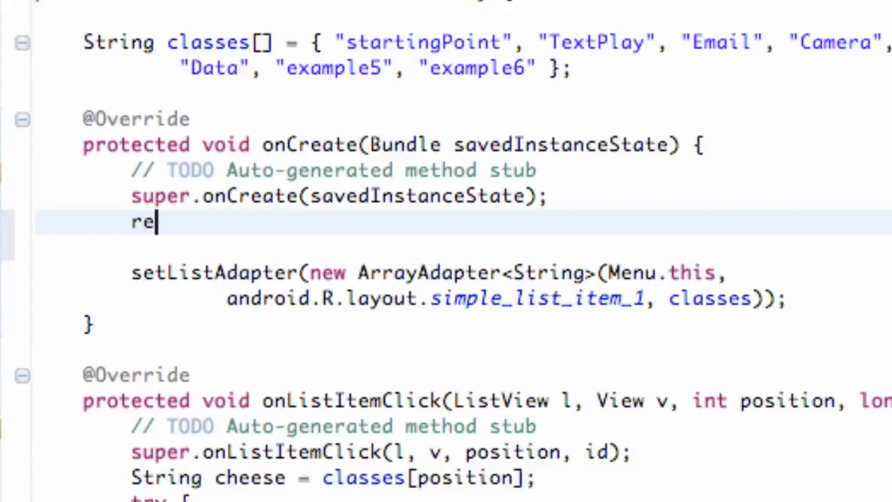
text(quest)
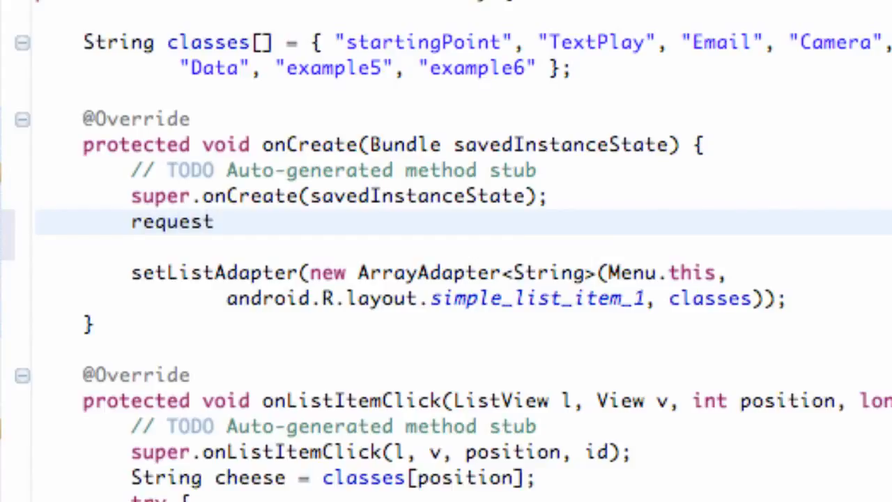
text(Window)
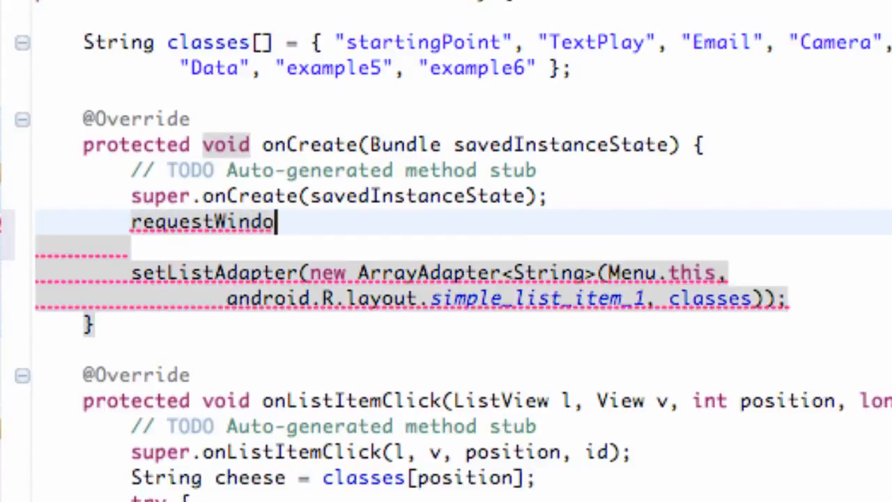
text(wFeature)
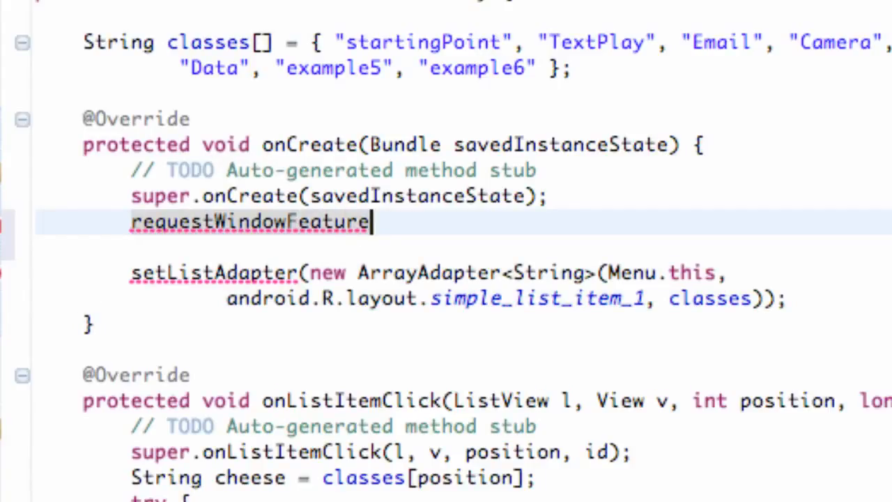
text((W))
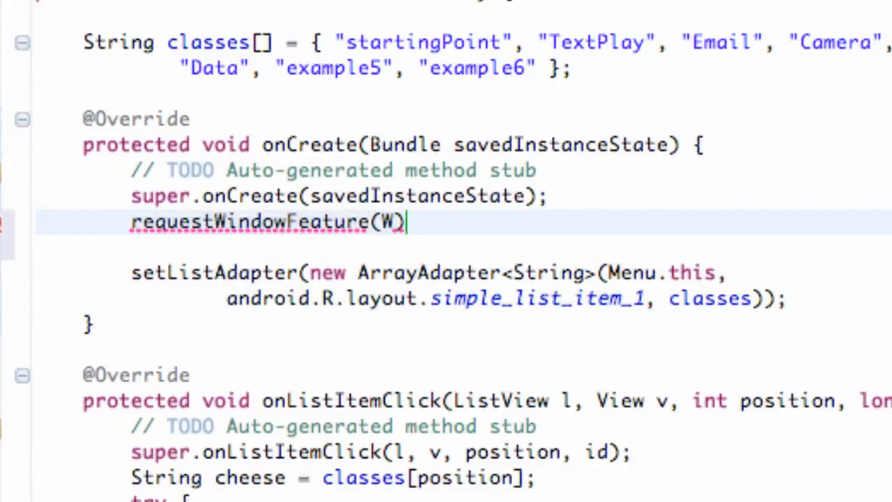
text(indow)
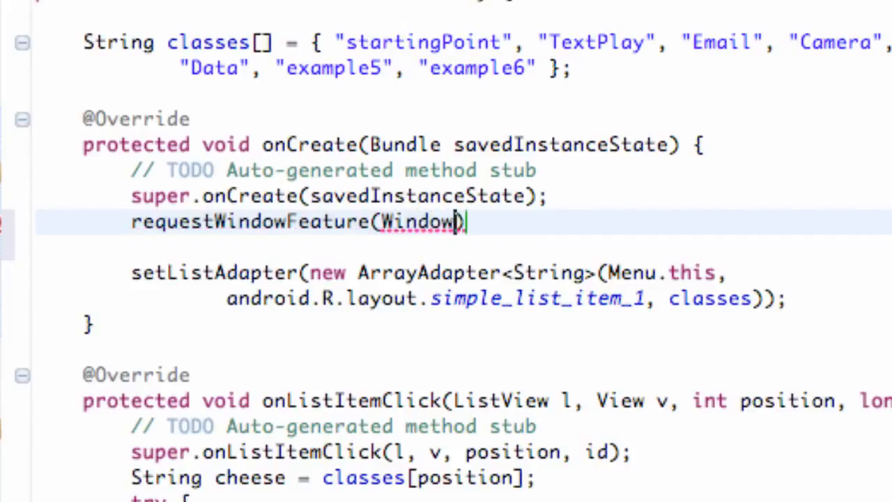
text(.)
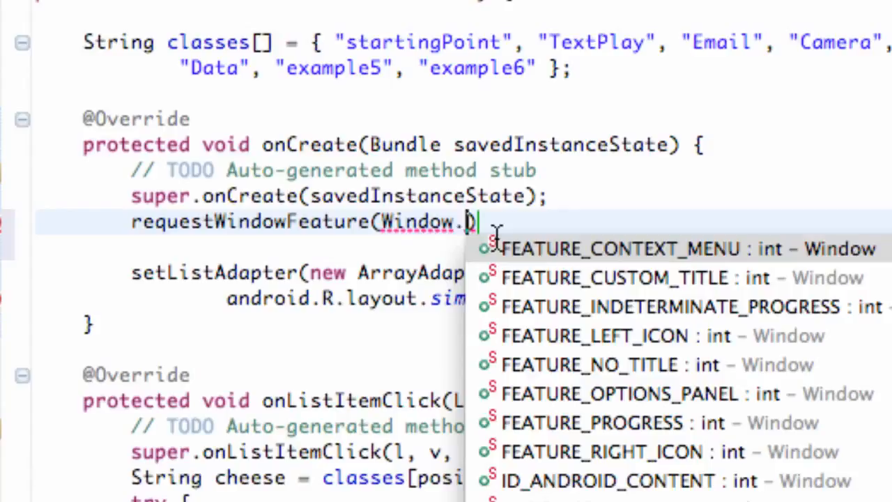
mouse_move(613, 373)
text(FEATURE_NO_TITLE)
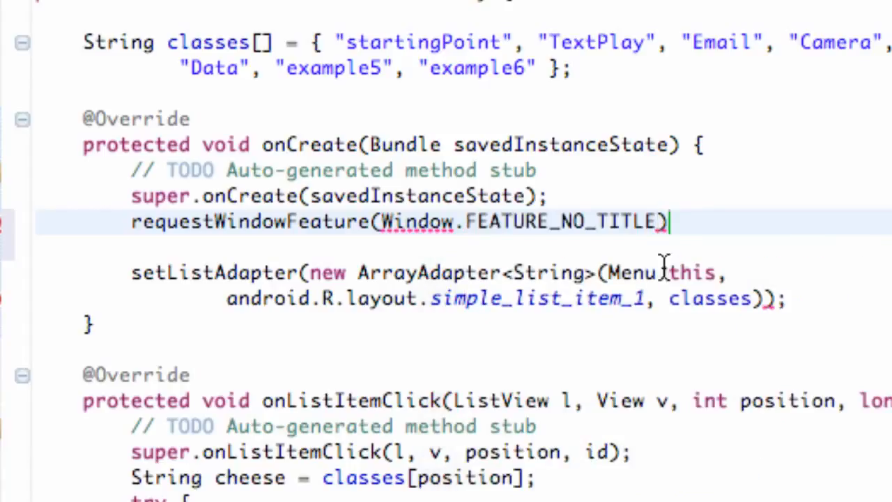
text(;)
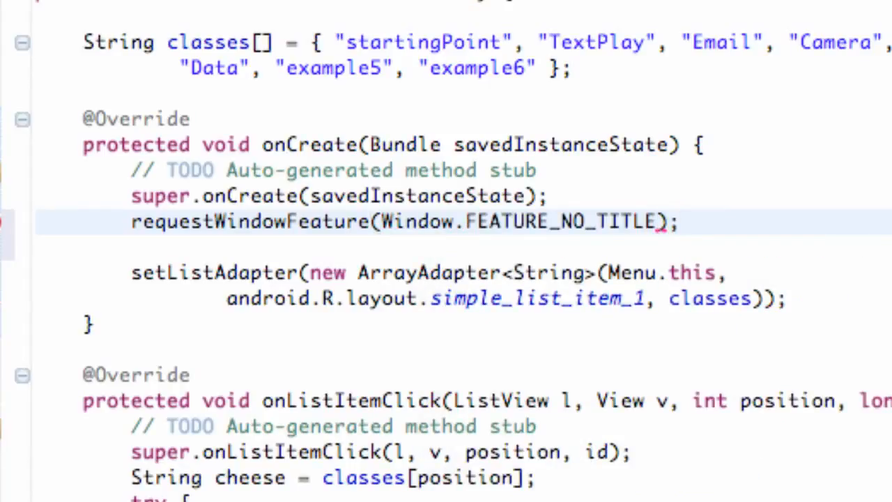
double_click(560, 221)
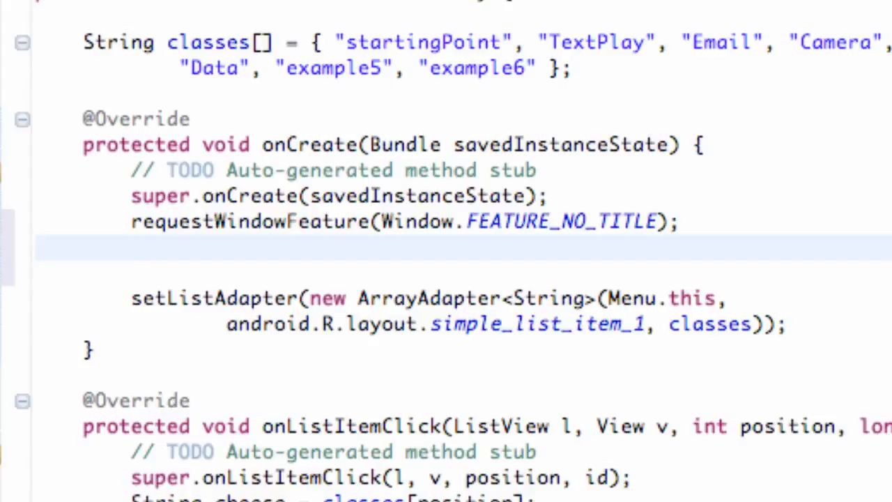
- Begin a getWindow(). call below requestWindowFeature and look up setFlags(int flags, int mask)
text(ge)
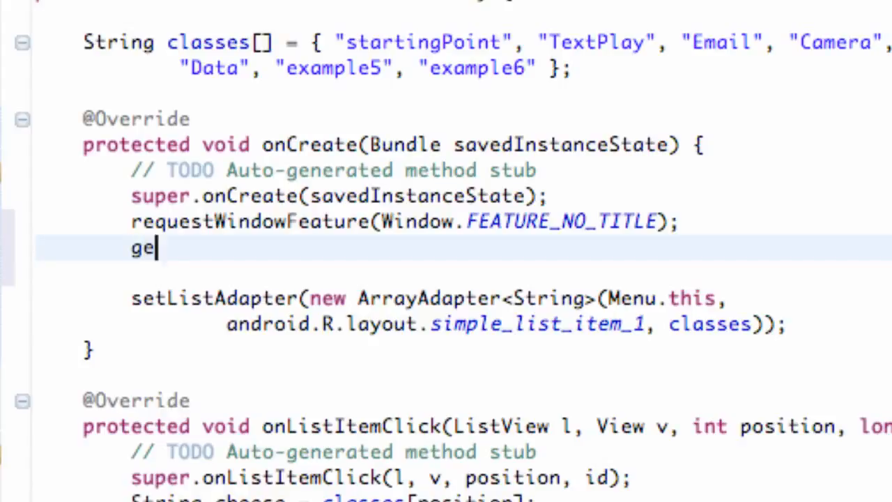
text(tWin)
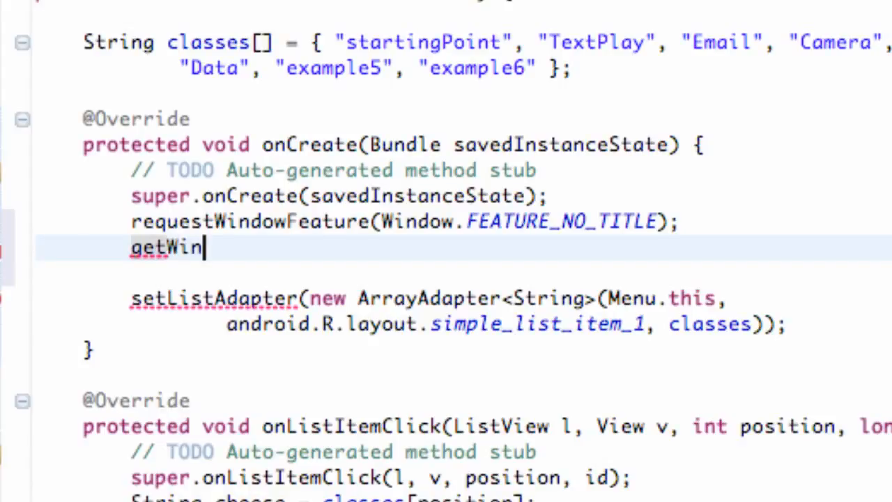
text(idow)
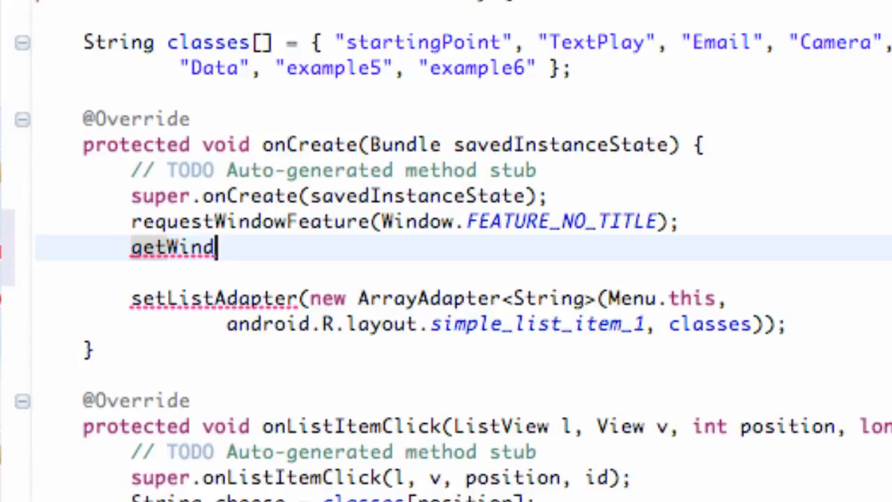
text(ow)
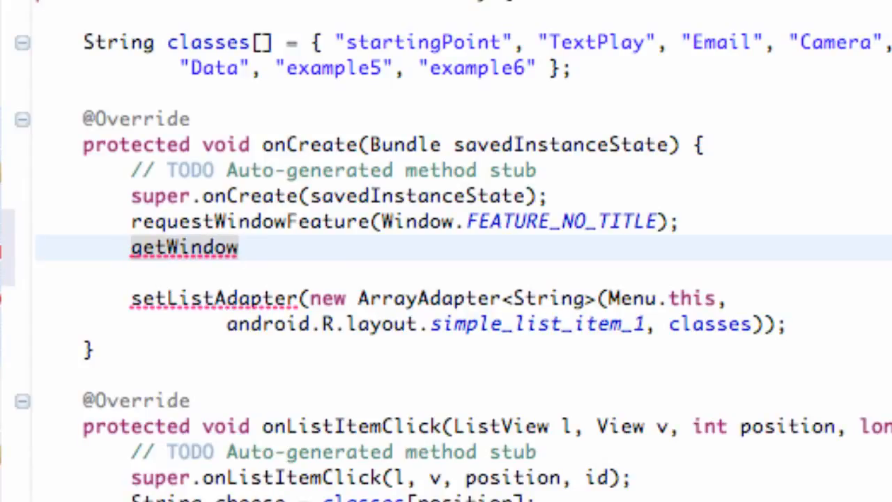
text(())
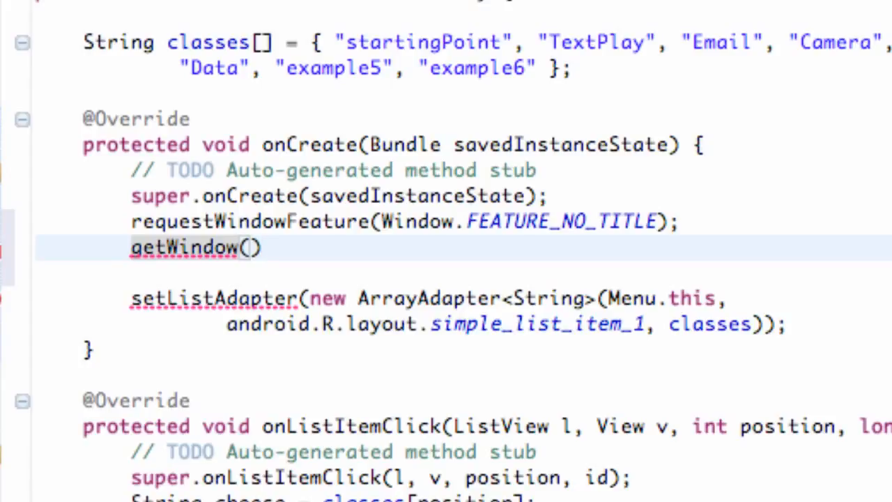
text(.)
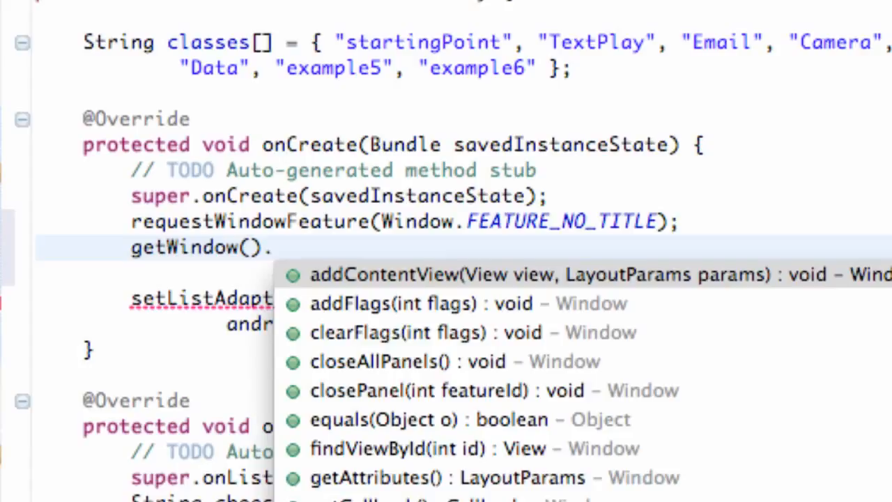
scroll(down, 3)
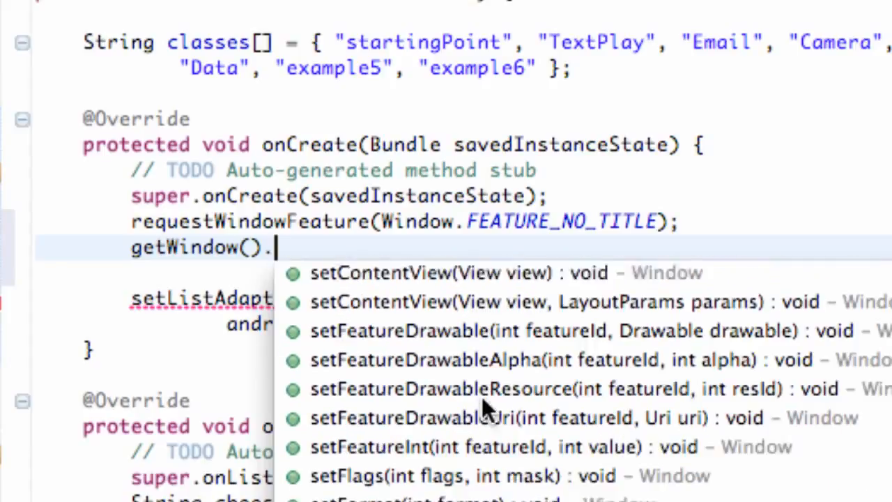
scroll(down, 3)
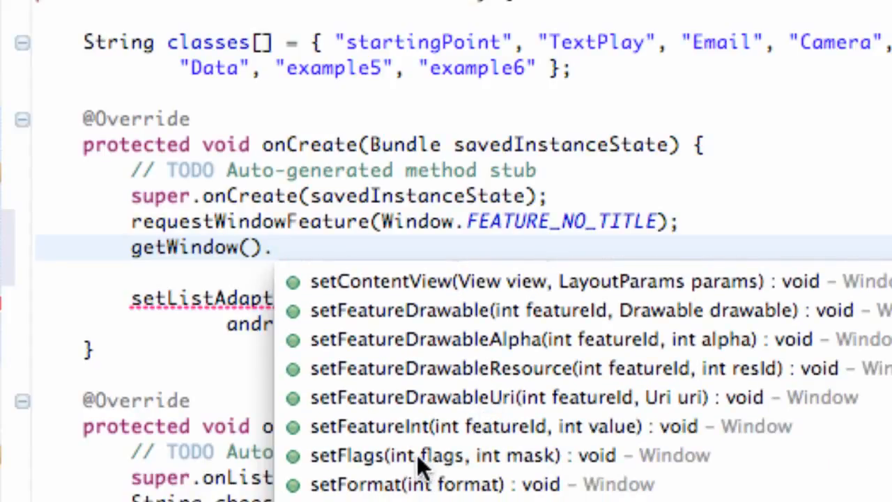
mouse_move(401, 471)
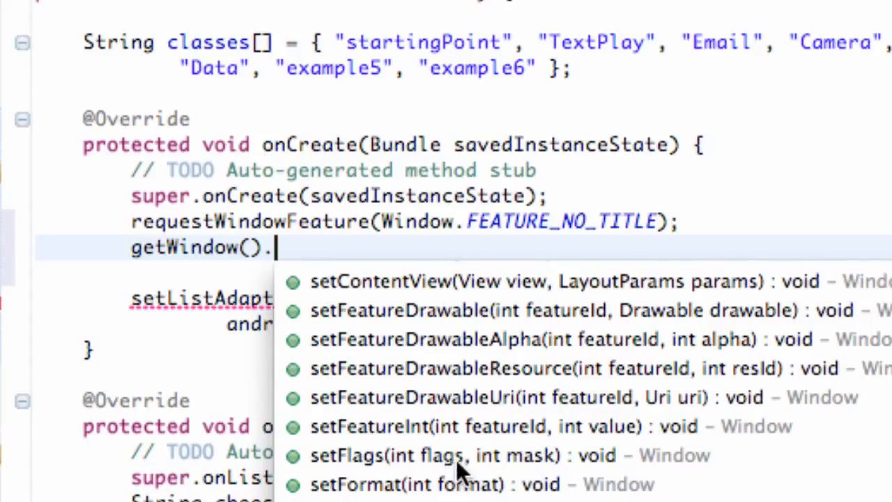
mouse_move(446, 454)
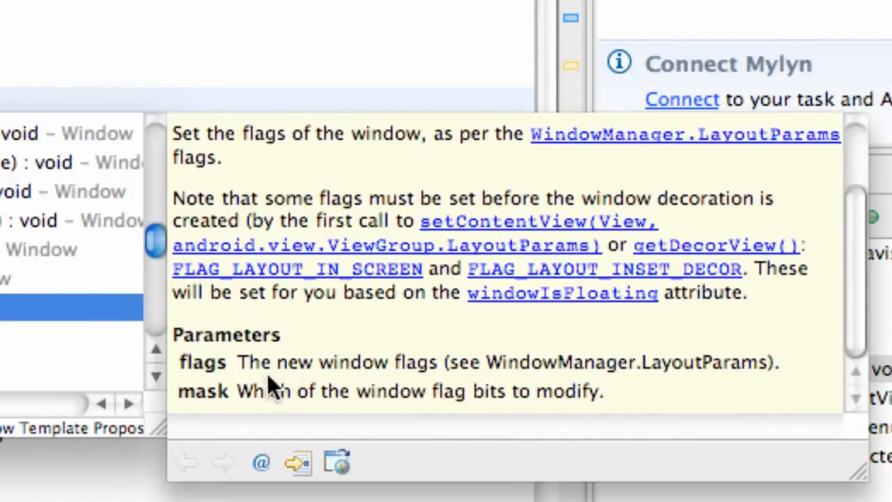
mouse_move(463, 376)
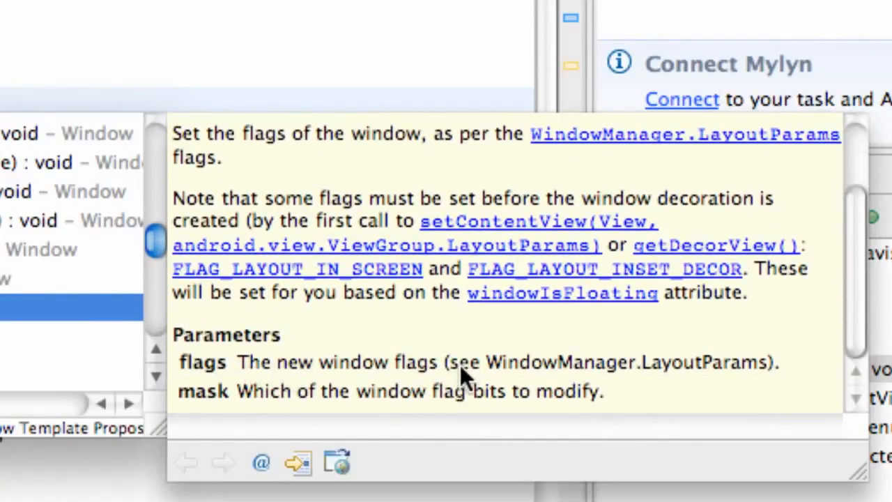
mouse_move(689, 370)
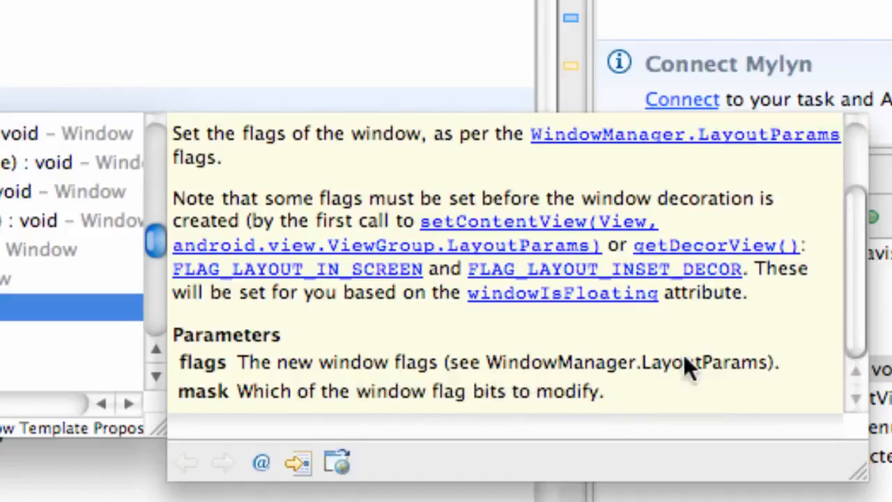
mouse_move(251, 401)
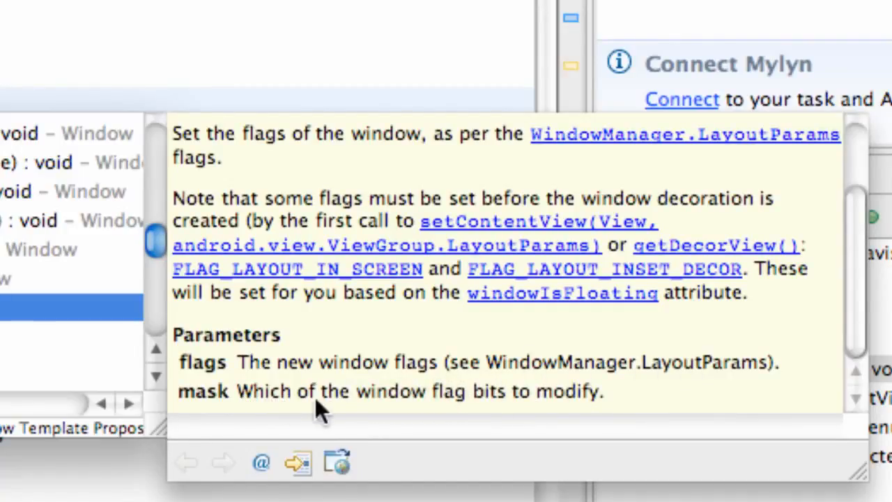
mouse_move(557, 404)
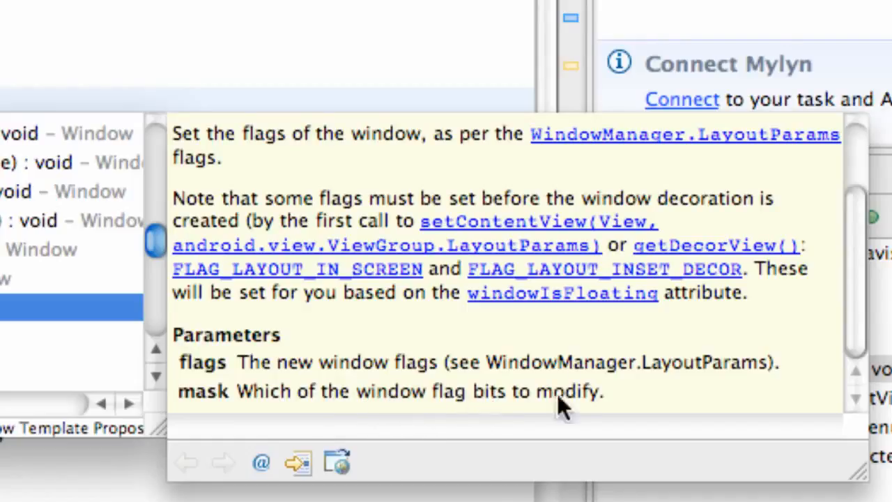
mouse_move(530, 407)
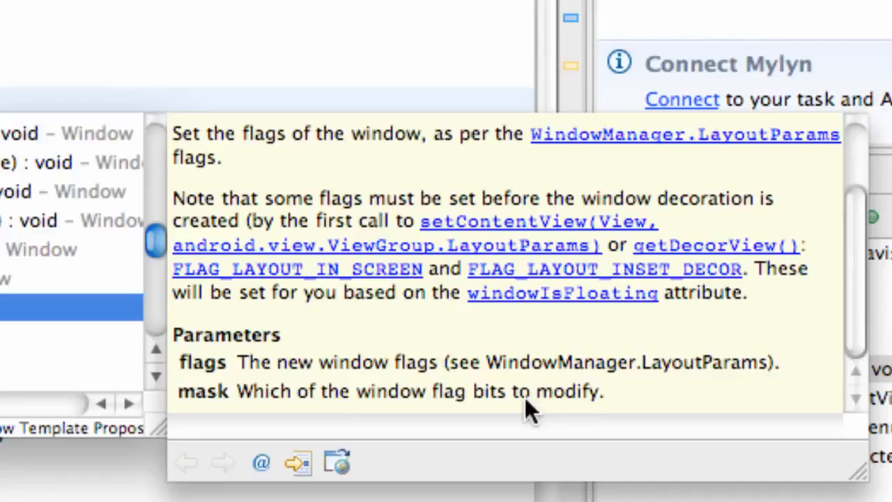
mouse_move(335, 376)
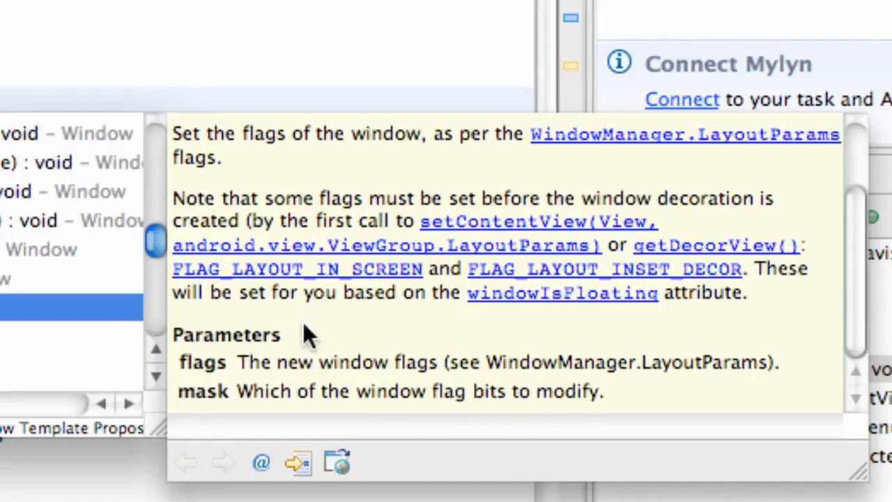
mouse_move(425, 415)
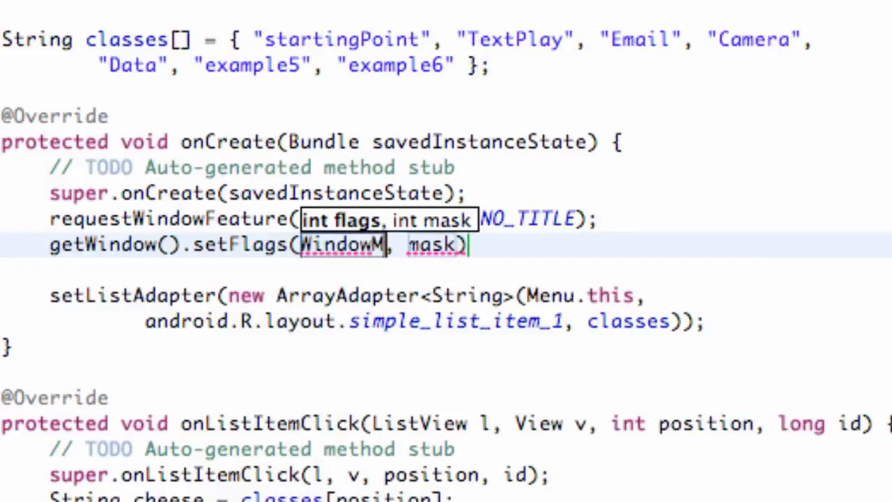
- Pass WindowManager.LayoutParams.FLAG_FULLSCREEN as both the flags and mask arguments of setFlags
text(aa)
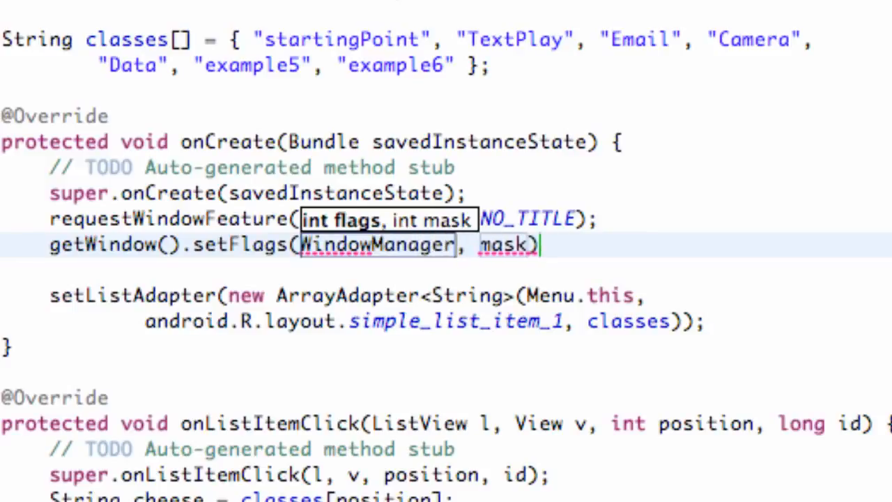
text(.)
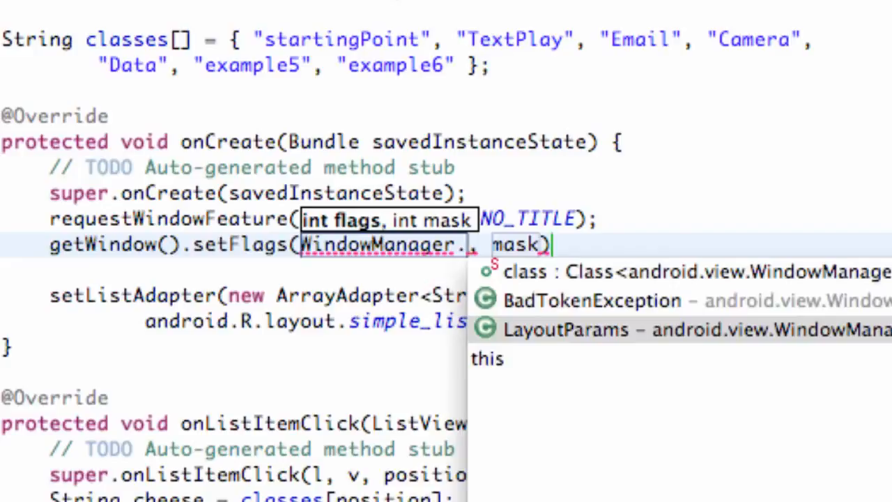
click(564, 329)
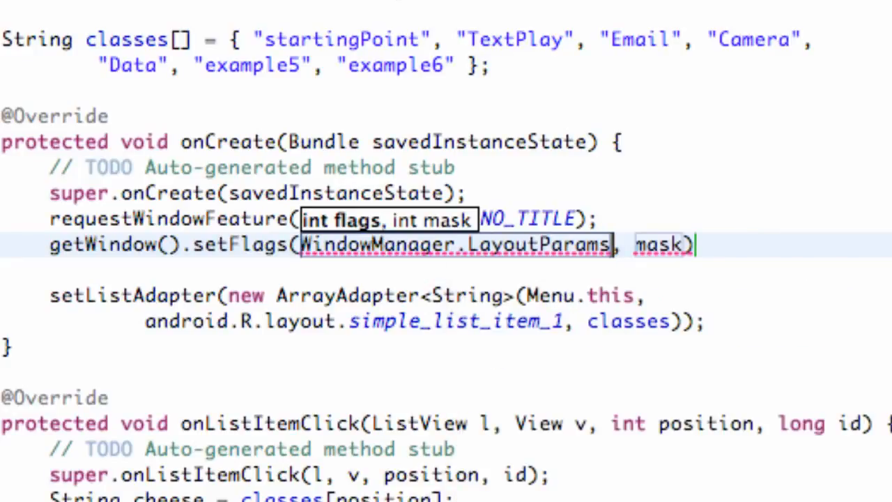
text(.)
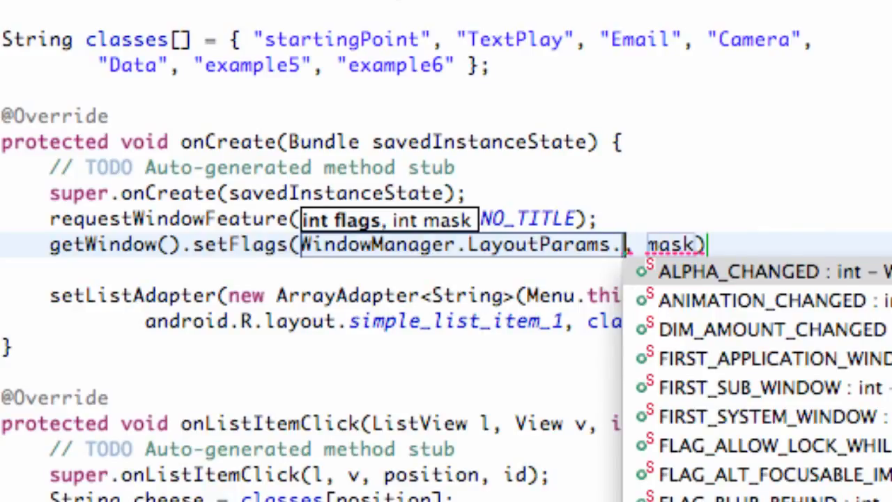
text(FL)
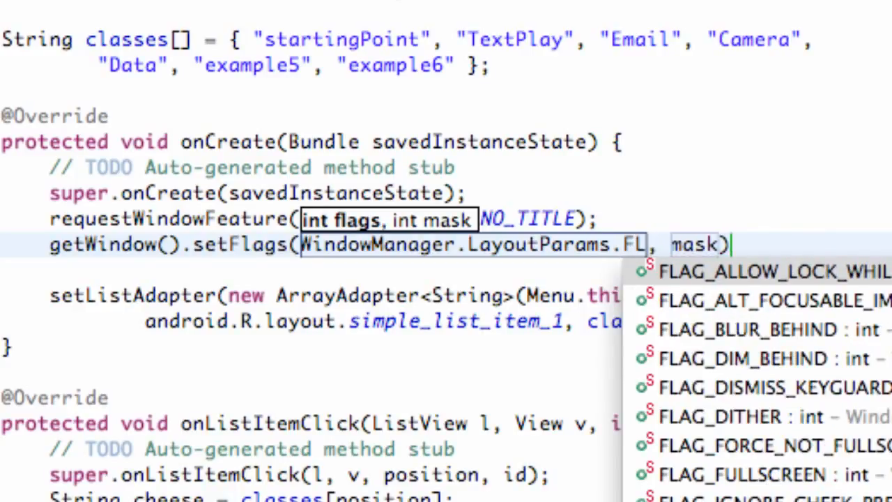
text(AG)
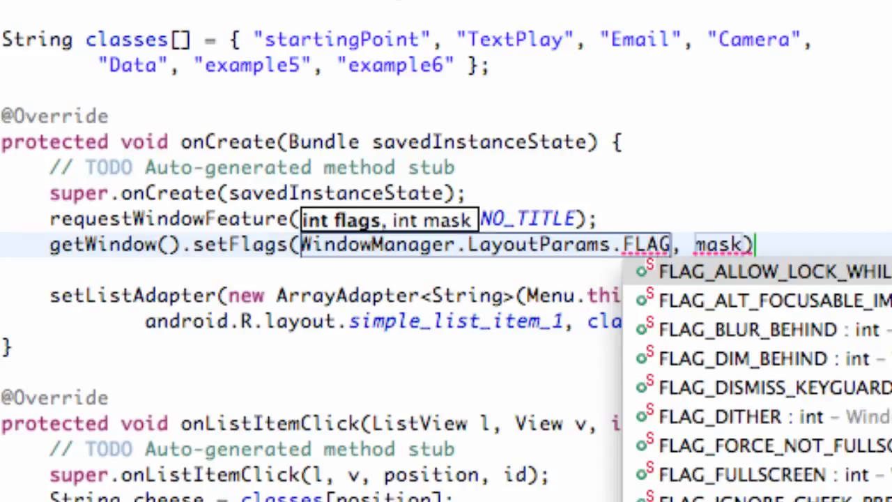
text(_)
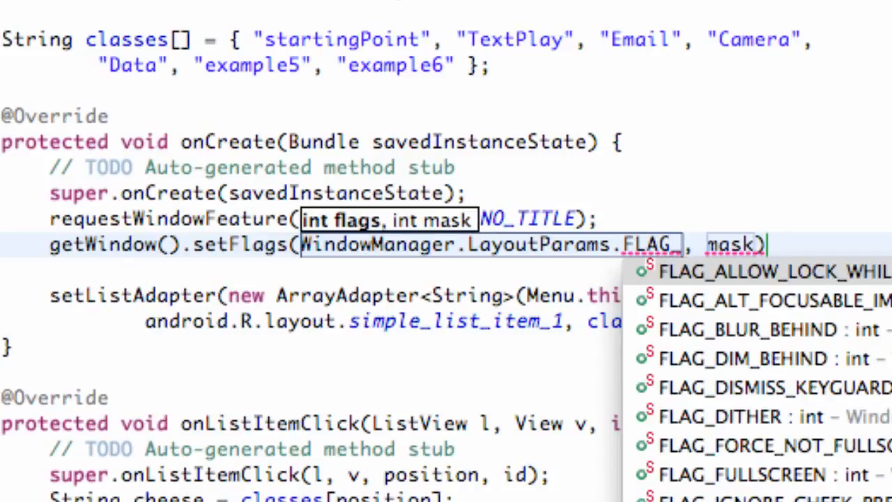
text(FULLSCREEN)
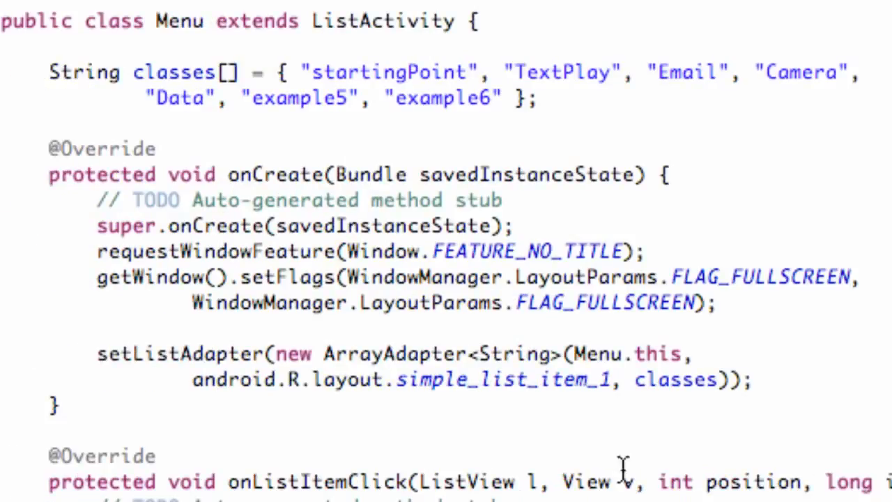
- Add a blank line between super.onCreate and the requestWindowFeature call
click(515, 226)
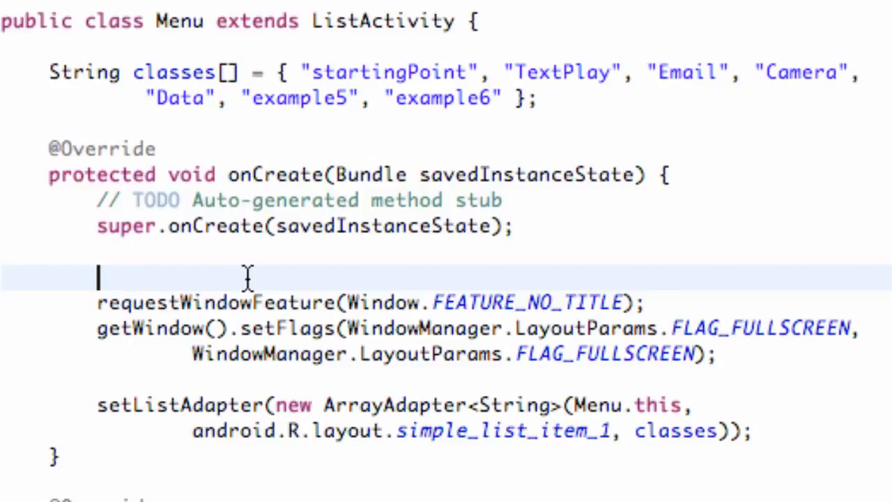
- Write a //fullscreen comment above the window setup and select the no-title and fullscreen lines
text(//)
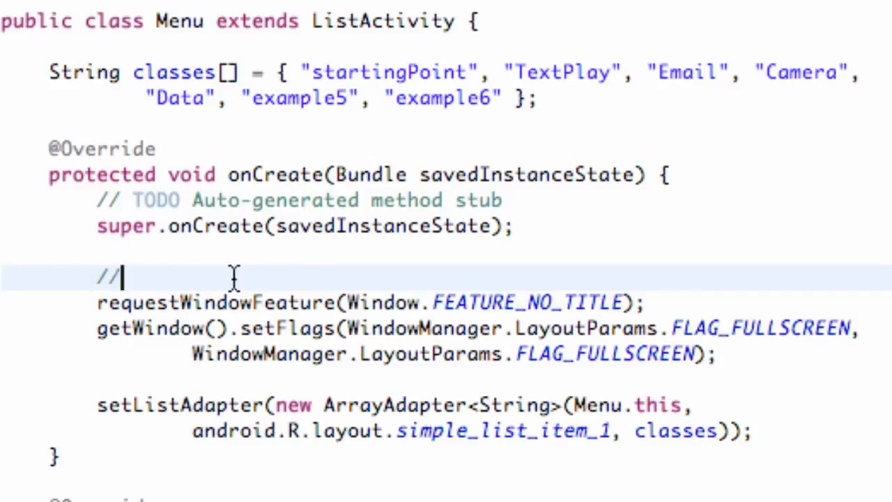
mouse_move(286, 301)
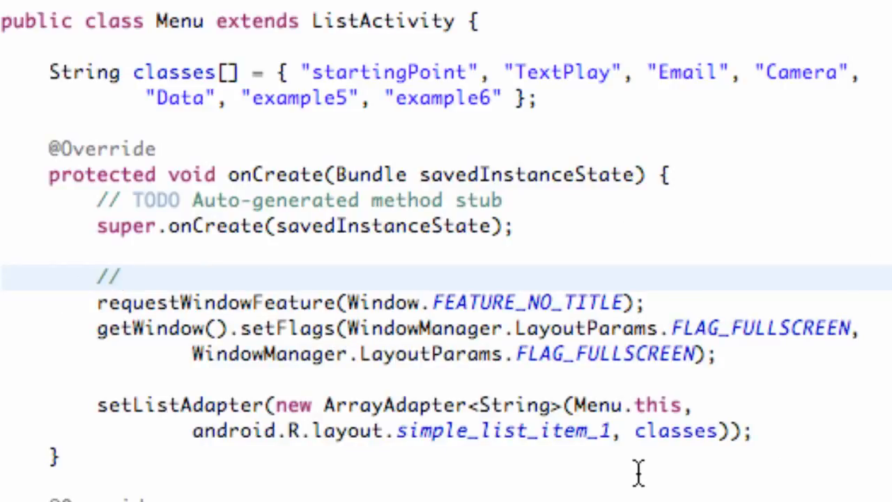
text(f)
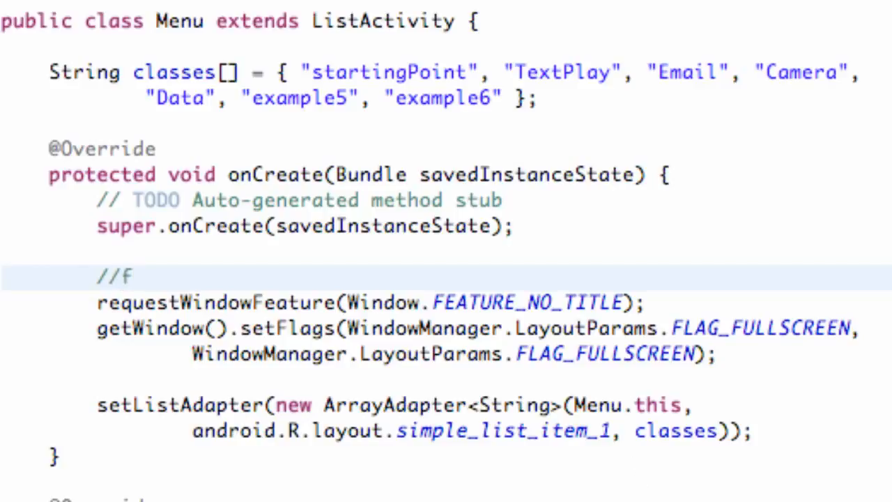
text(ull)
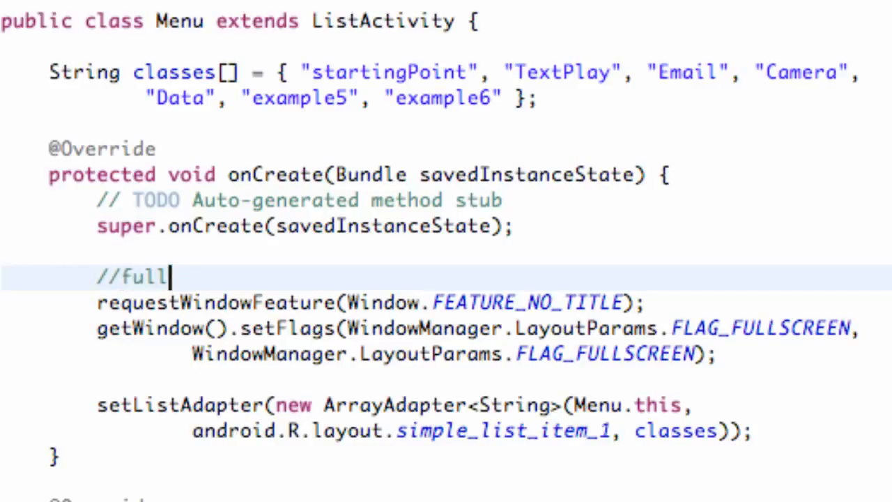
text(sc)
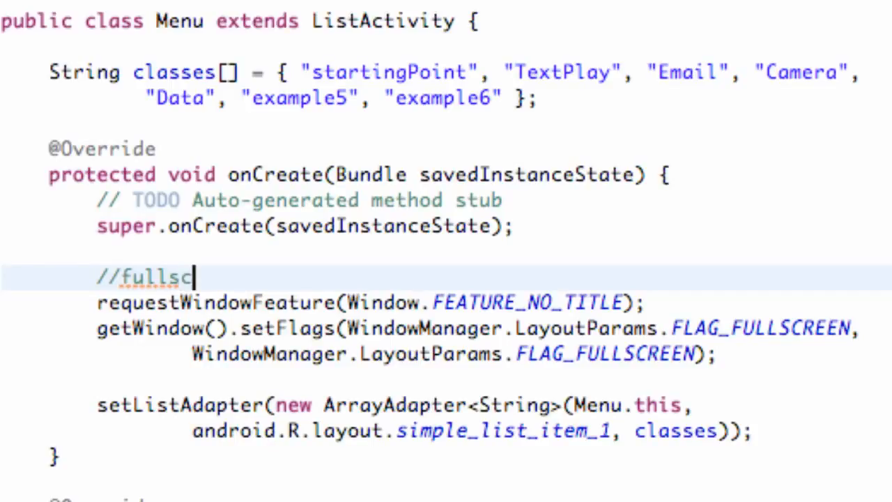
text(reen)
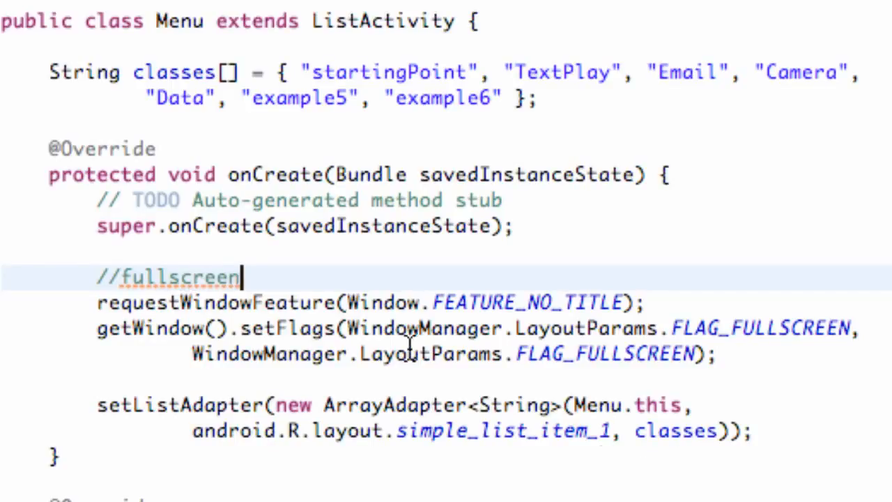
drag(242, 275, 602, 302)
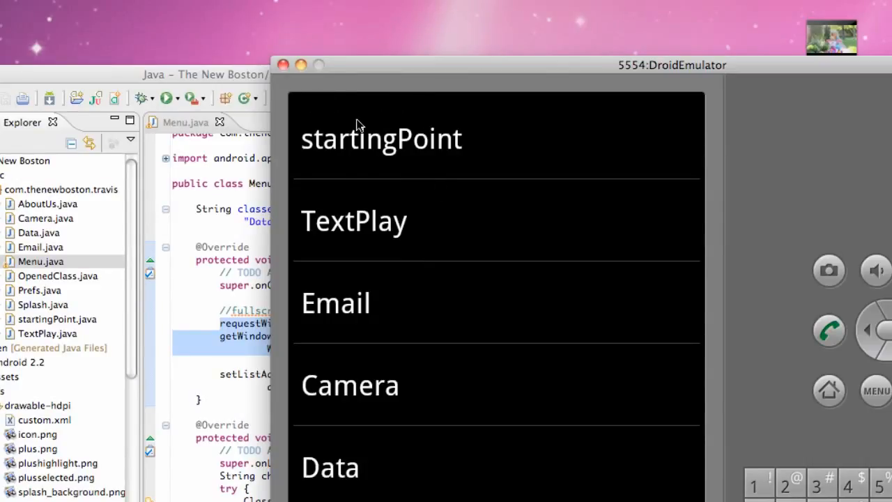
mouse_move(314, 275)
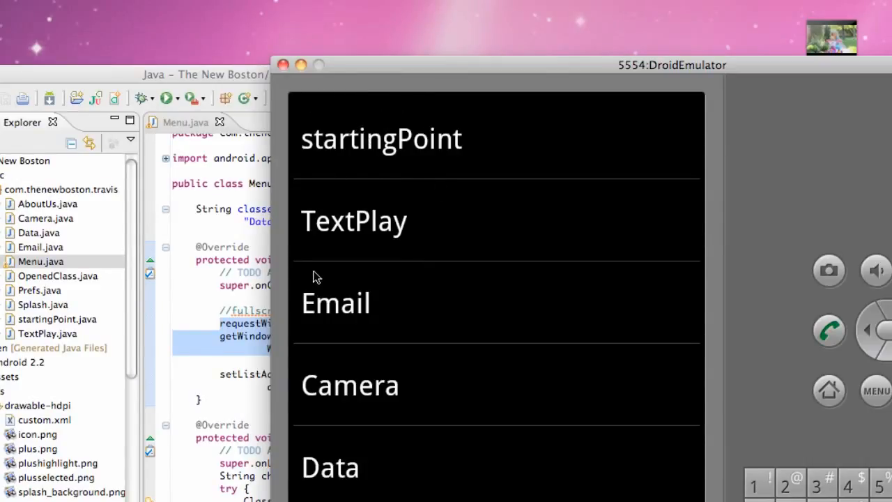
mouse_move(251, 345)
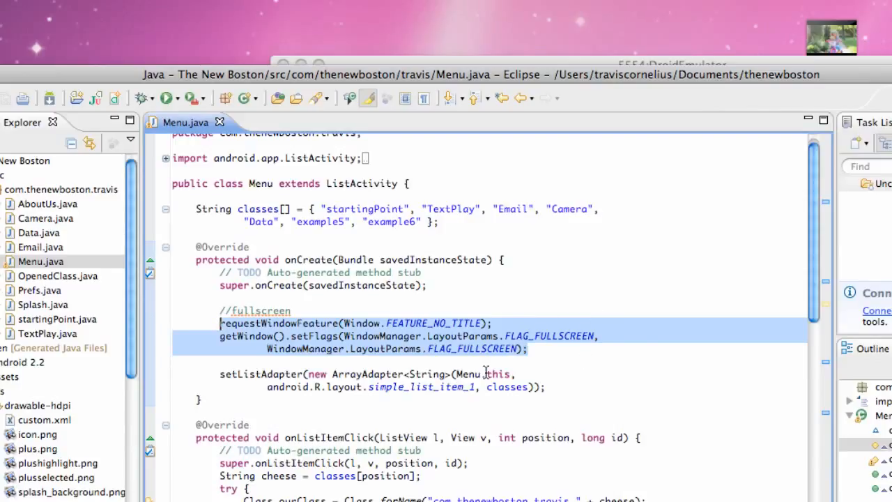
mouse_move(527, 398)
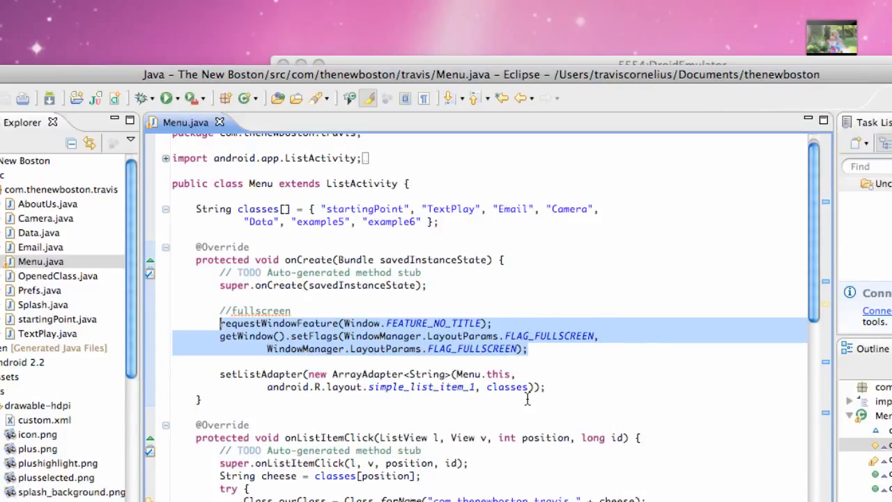